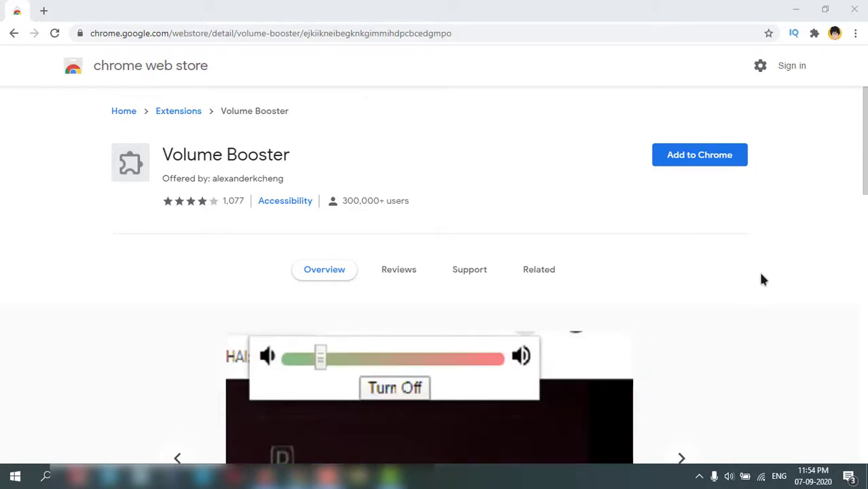
mouse_move(766, 282)
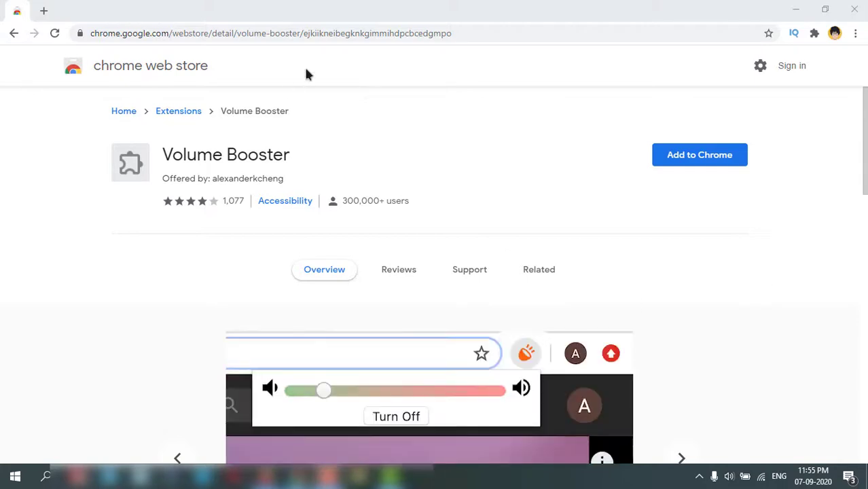
mouse_move(333, 49)
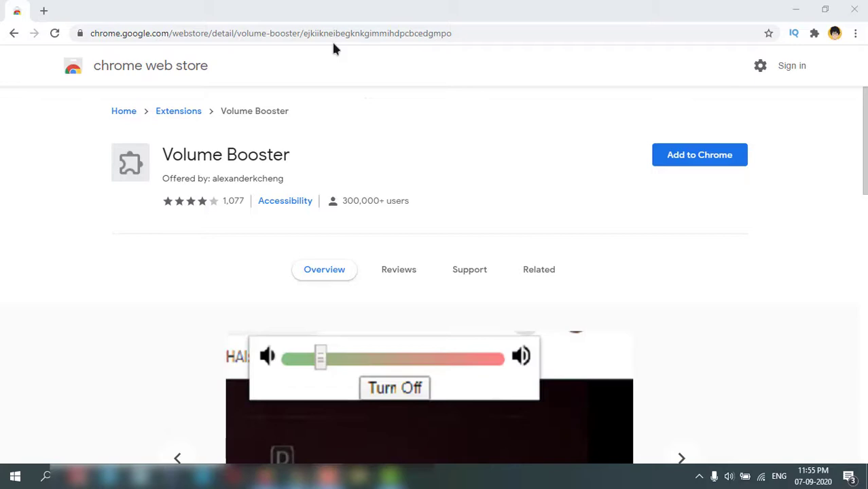
mouse_move(352, 48)
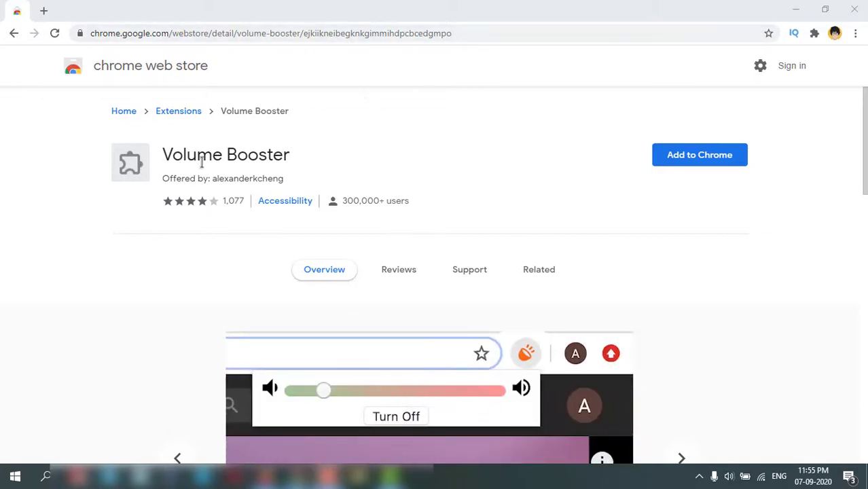
mouse_move(462, 183)
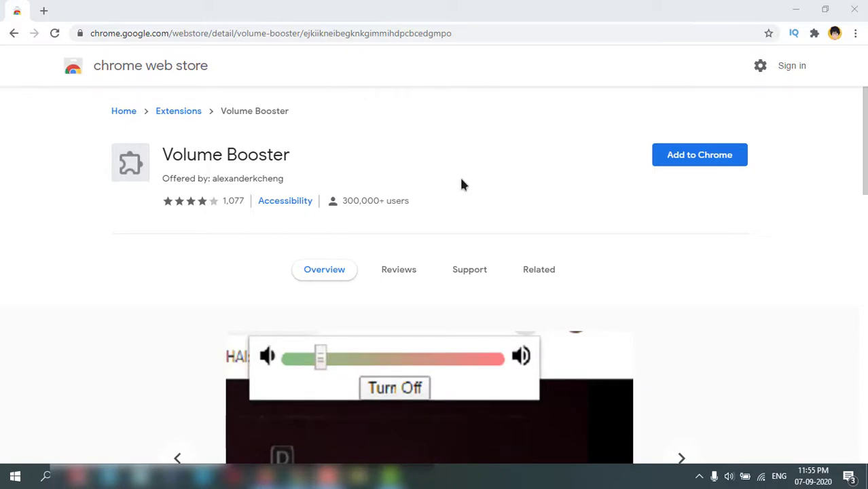
Scroll the Volume Booster listing and close the 'login state has changed' notice
scroll("down", 3)
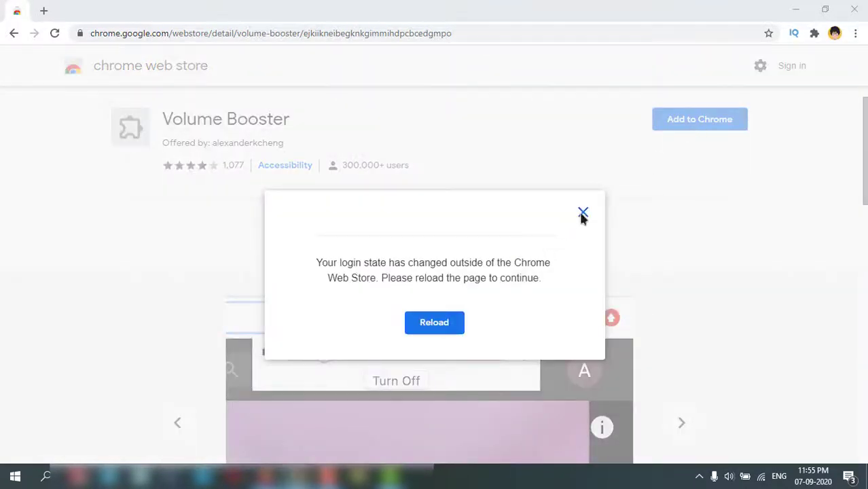
left_click(700, 119)
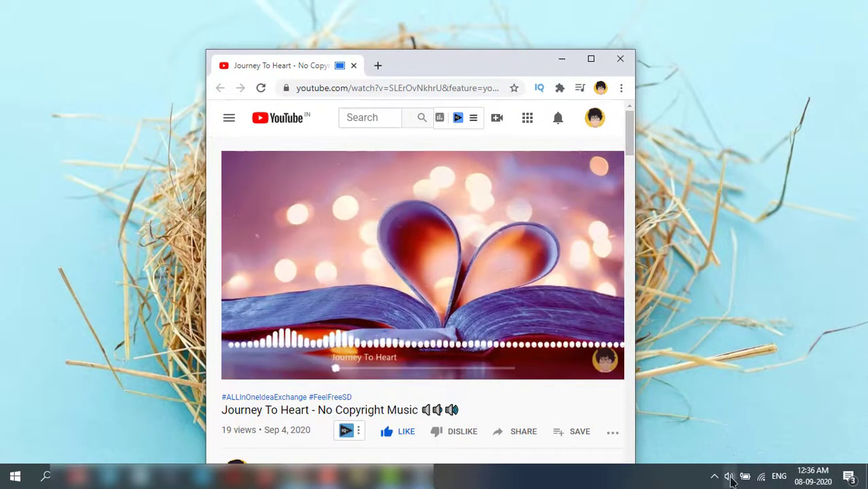
left_click(729, 476)
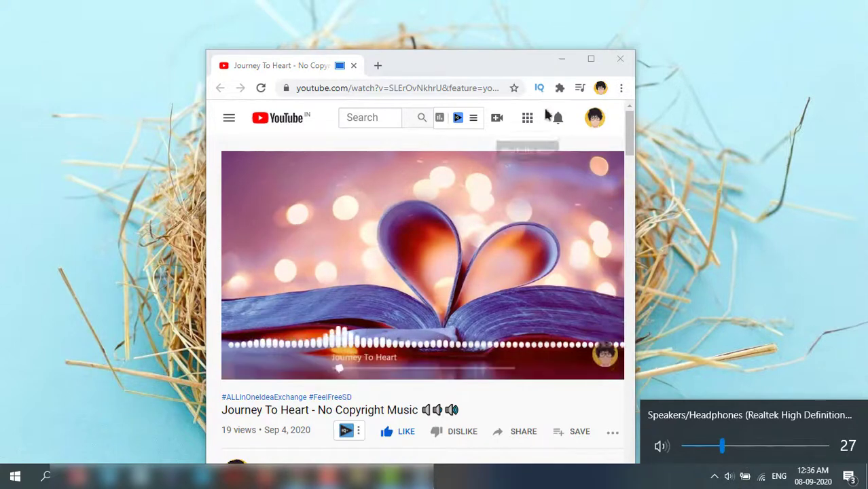
left_click(423, 265)
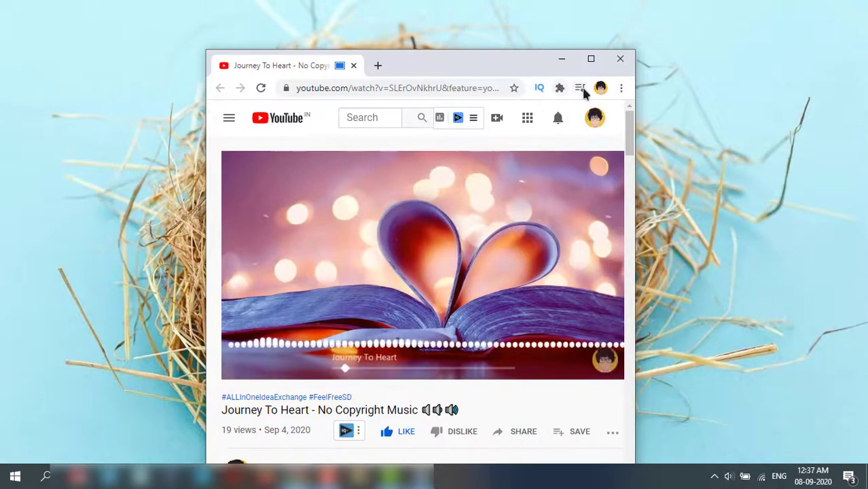
left_click(422, 265)
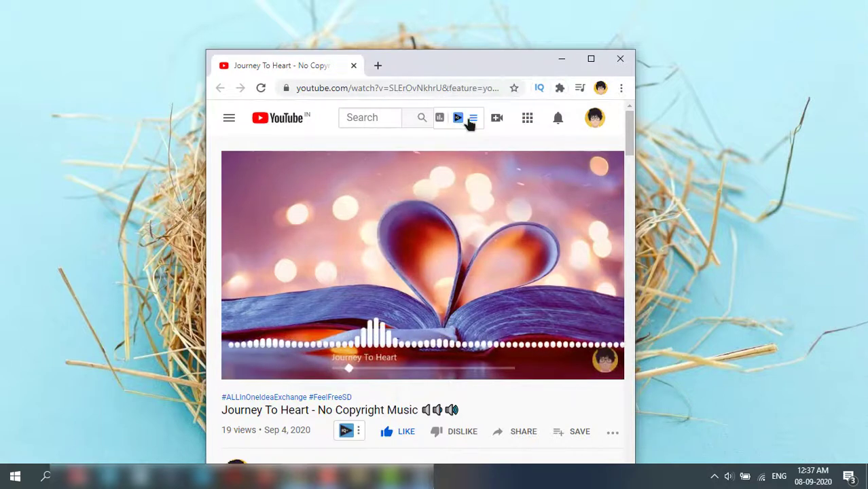
left_click(579, 88)
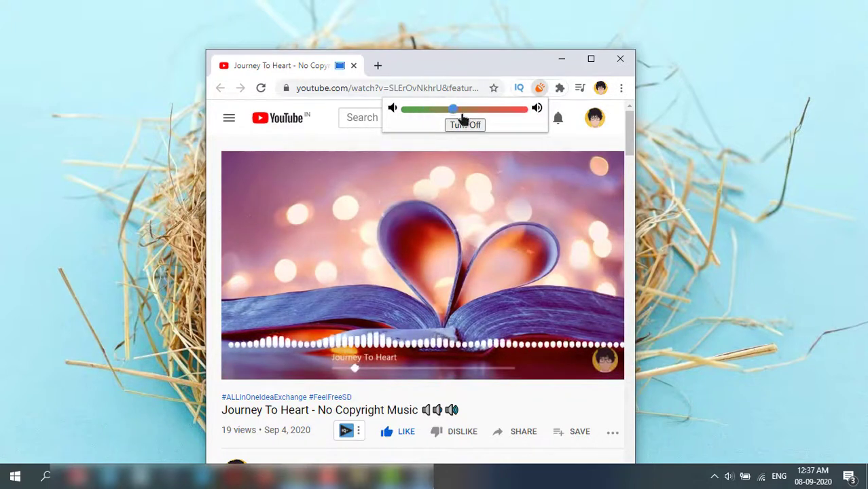
Drag the Volume Booster slider to maximum boost, then all the way down to minimum
left_click_drag(453, 109, 510, 109)
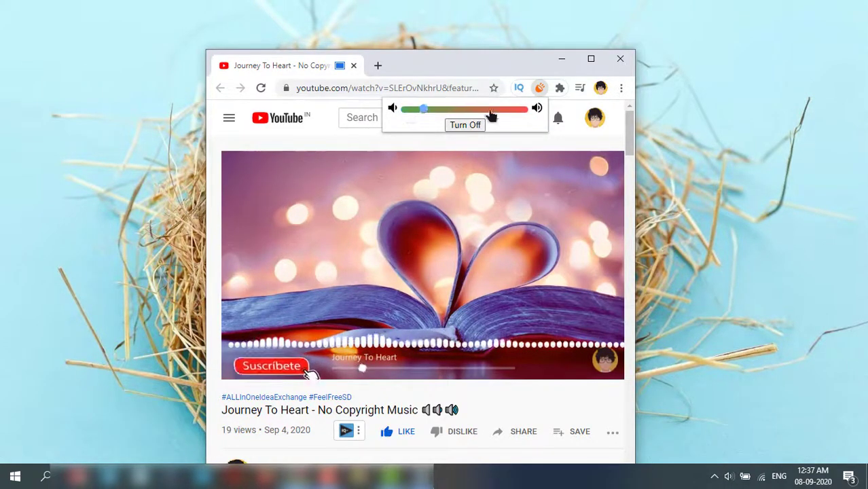
left_click_drag(425, 109, 523, 109)
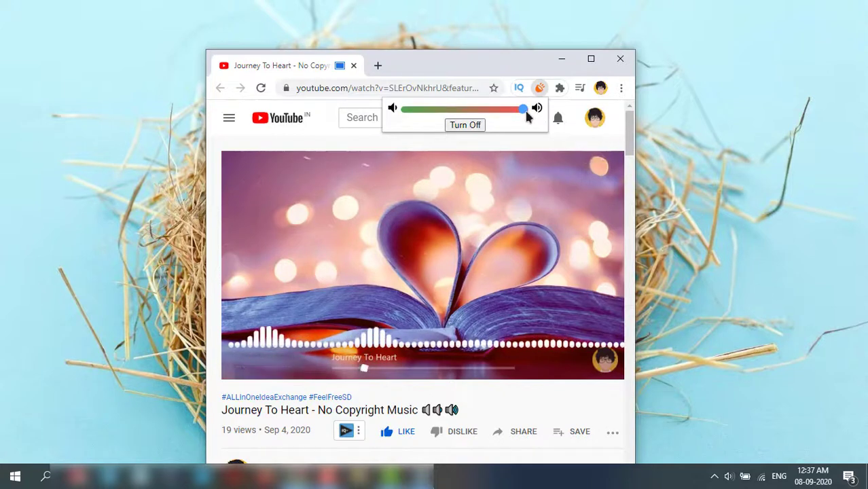
left_click_drag(523, 108, 408, 108)
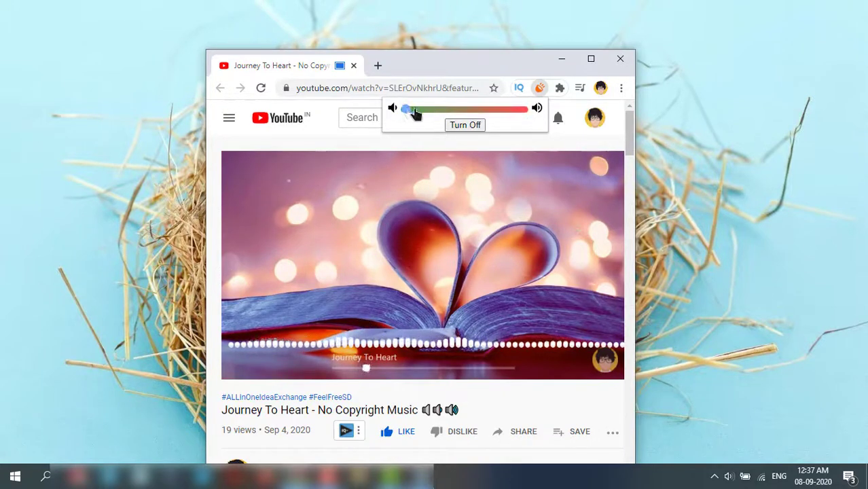